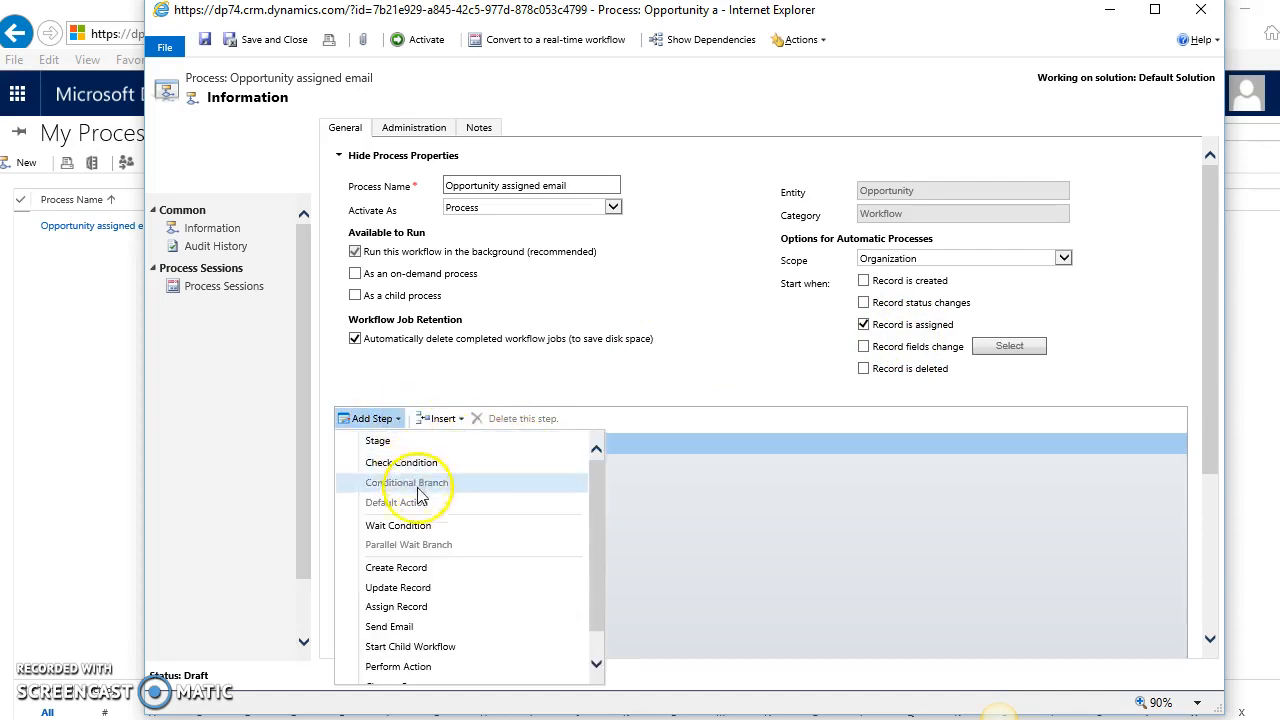
Add a Send Email step to the 'Opportunity assigned email' workflow
left_click(388, 626)
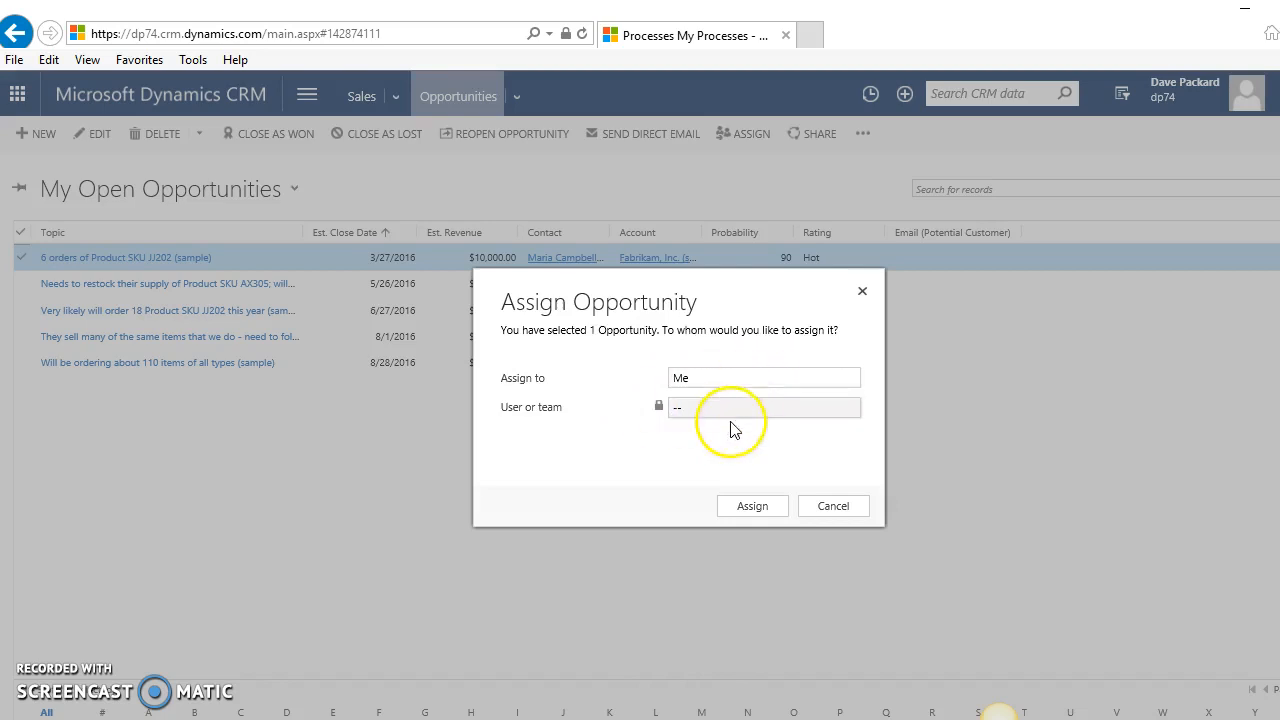
Select 'User or team' in the Assign Opportunity dialog for '6 orders of Product SKU JJ202'
left_click(752, 506)
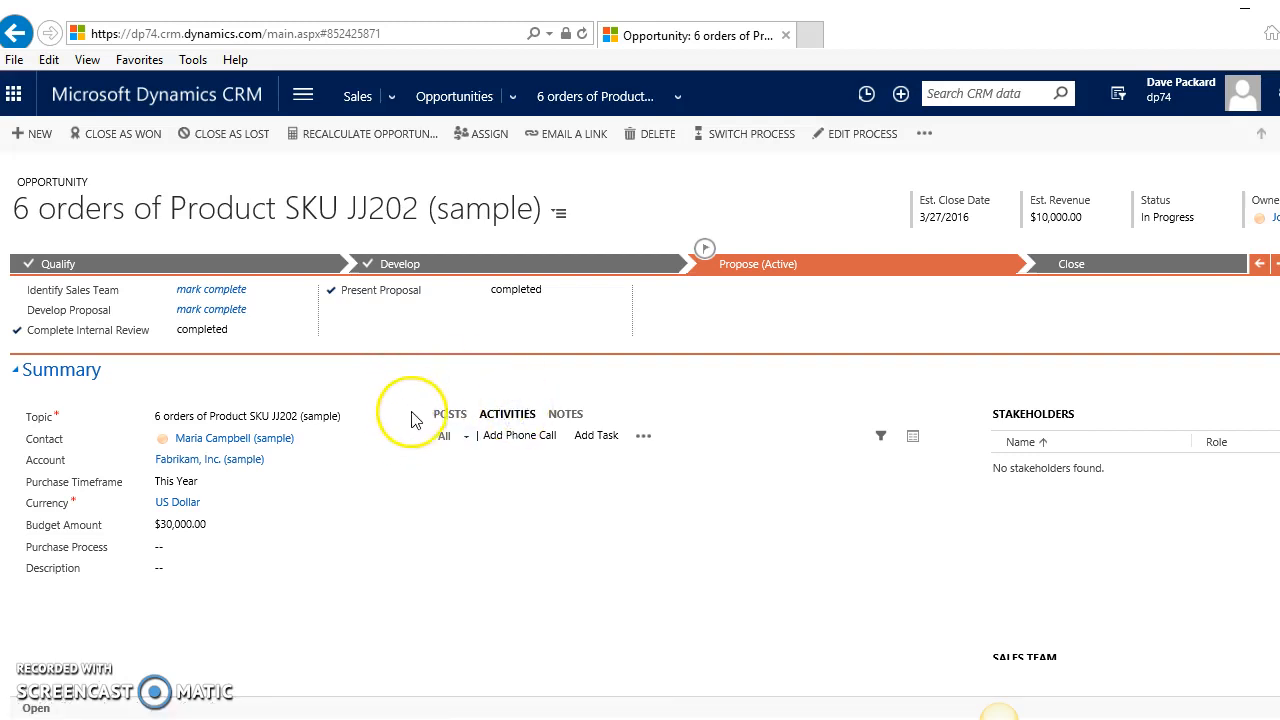
Scroll down to the Activities wall to see the auto-sent assignment email
scroll("down", 3)
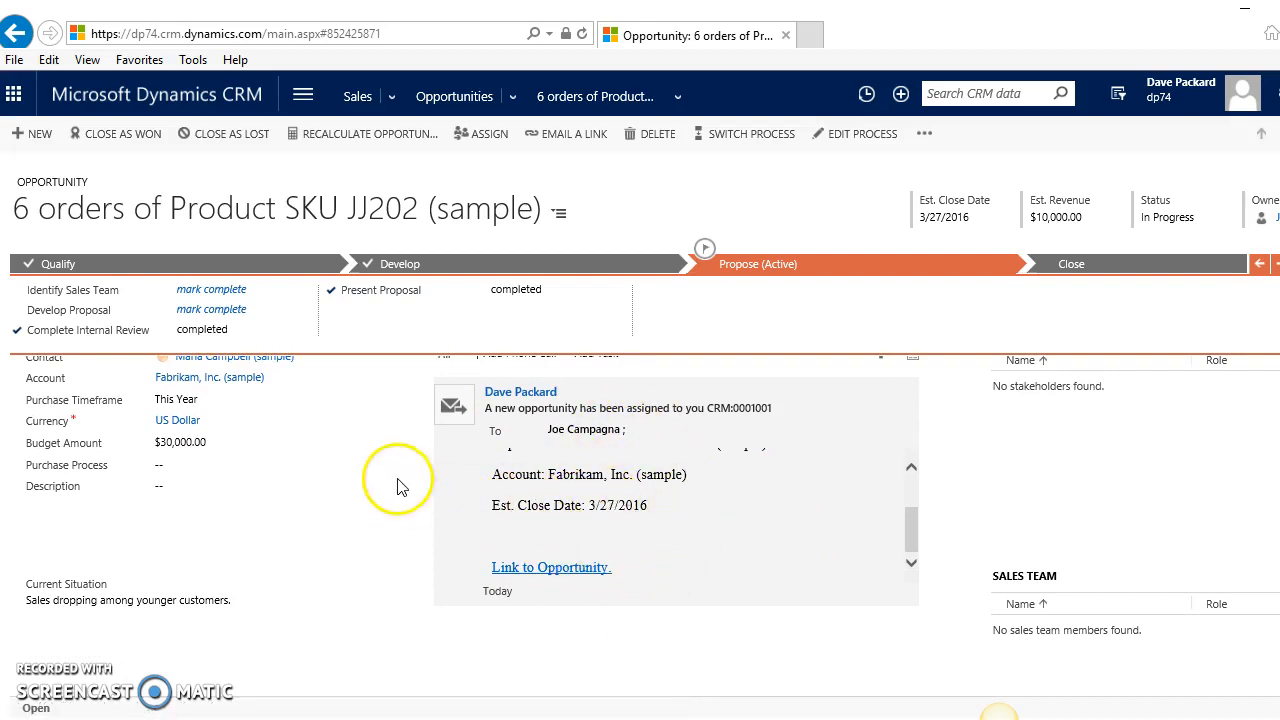